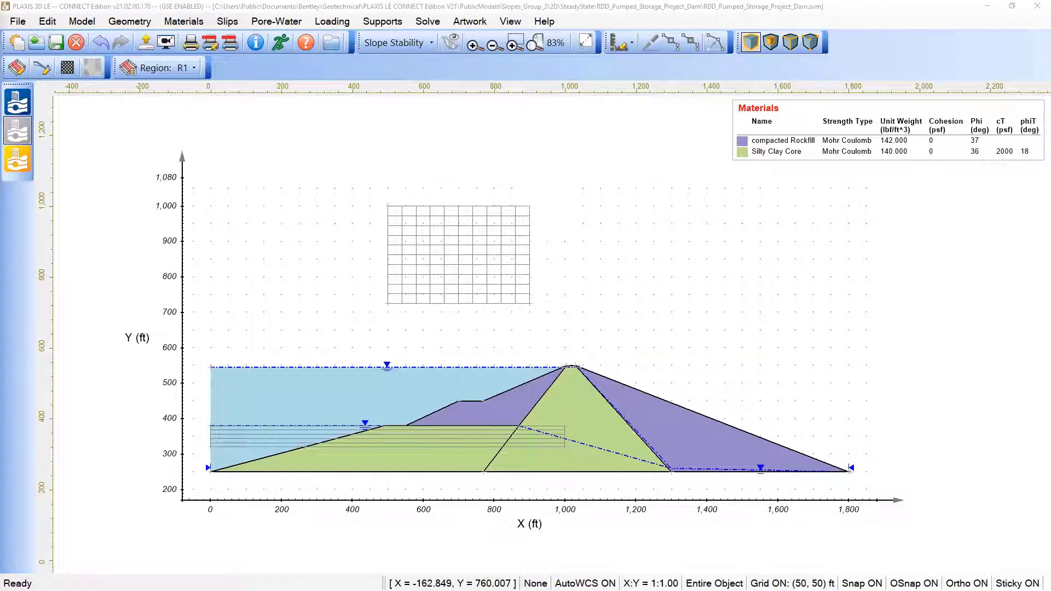
pyautogui.moveTo(343, 256)
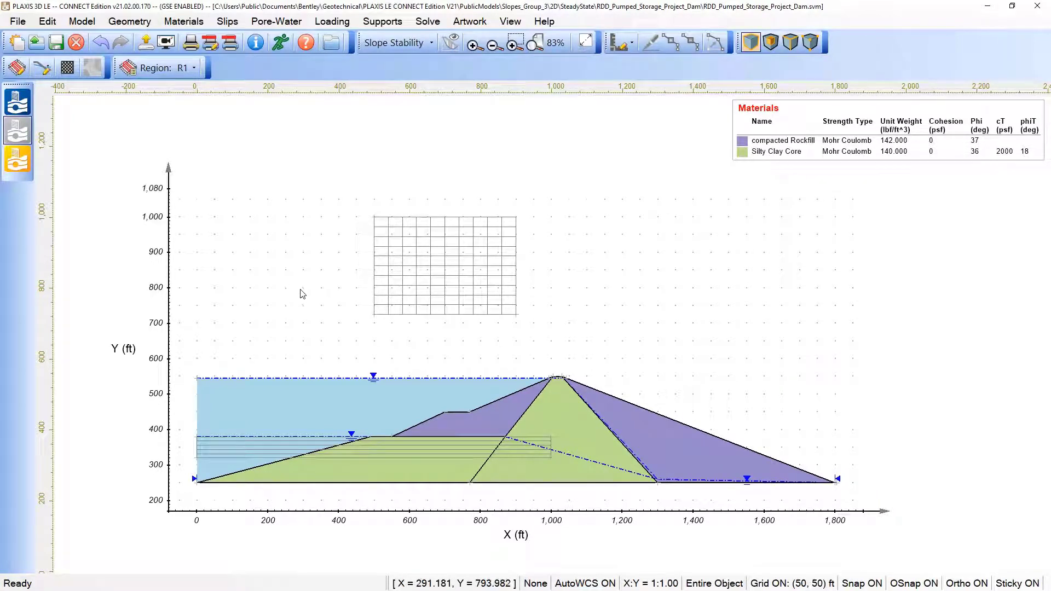
pyautogui.moveTo(505, 412)
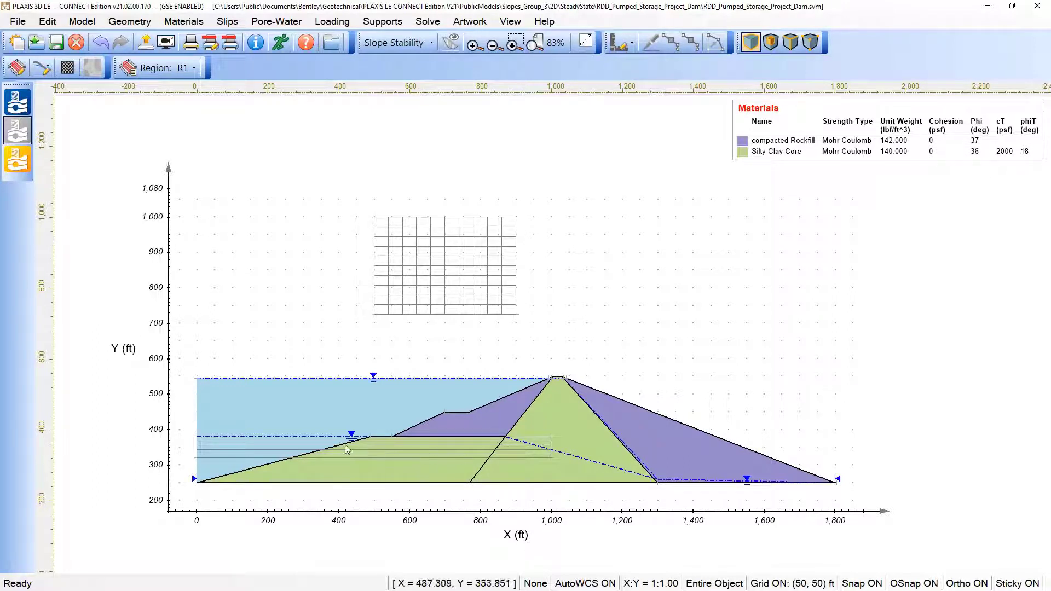
# - Review the model's analysis settings and calculation methods, leaving them unchanged
pyautogui.click(342, 381)
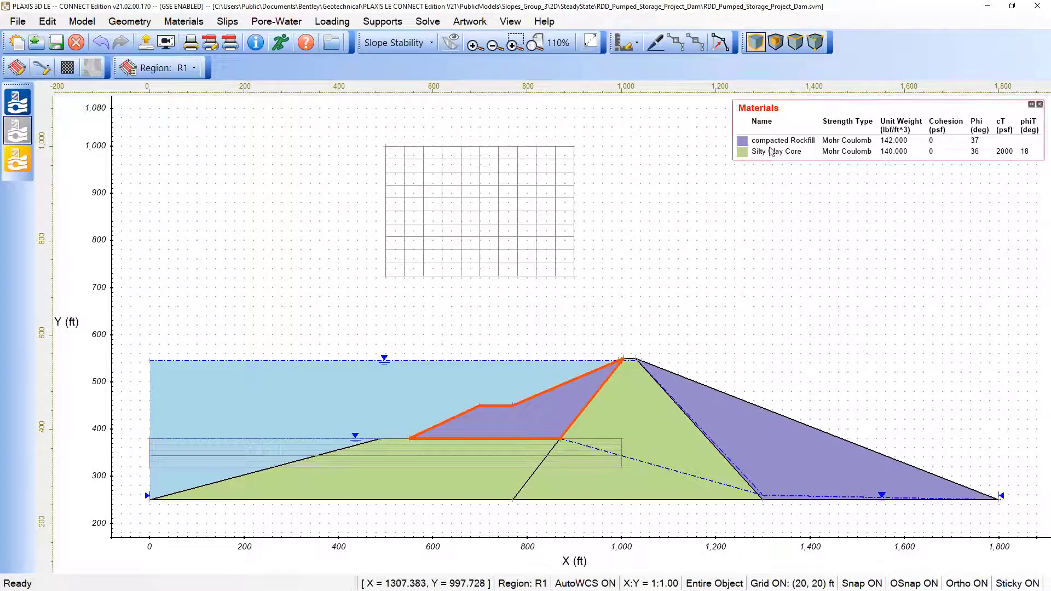
pyautogui.moveTo(682, 333)
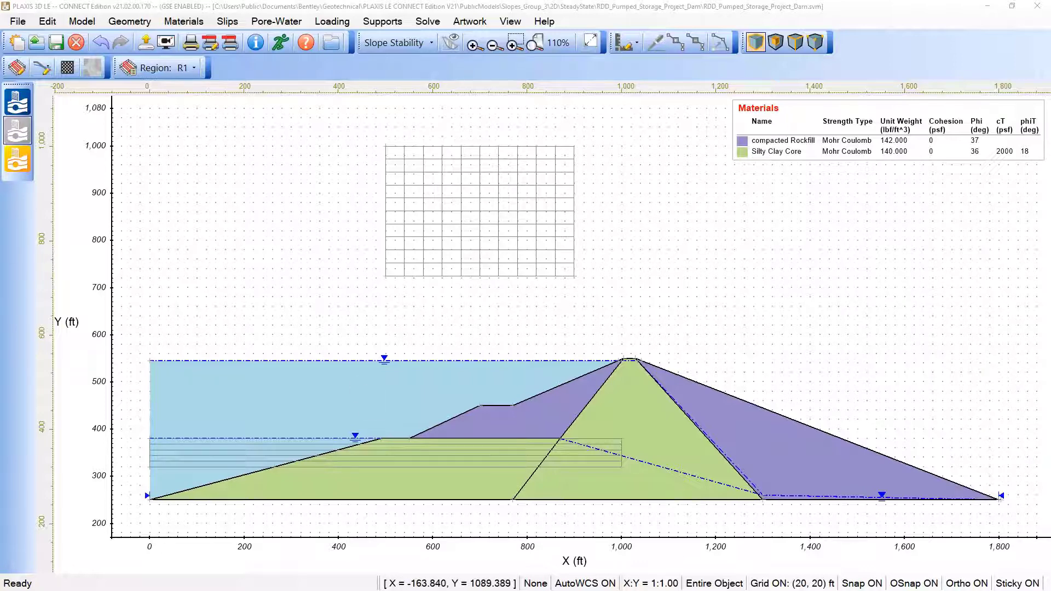
pyautogui.moveTo(139, 388)
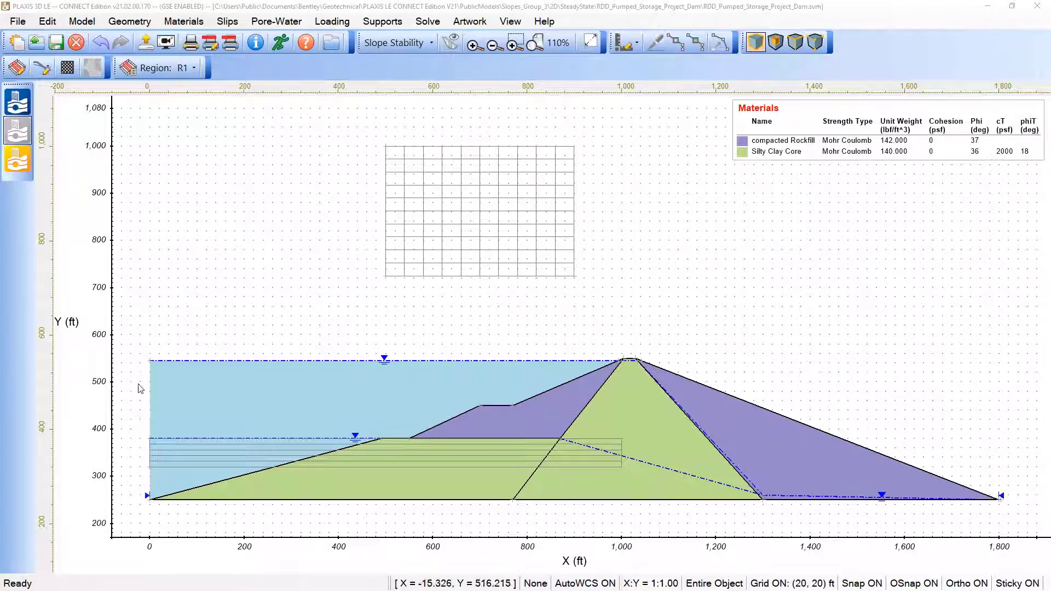
pyautogui.moveTo(379, 447)
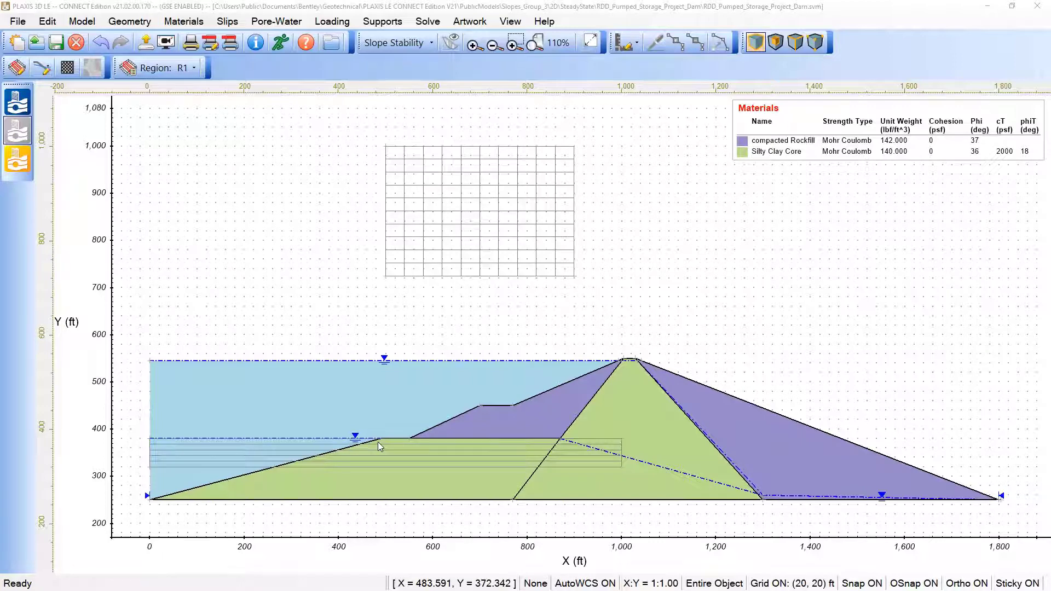
pyautogui.moveTo(404, 421)
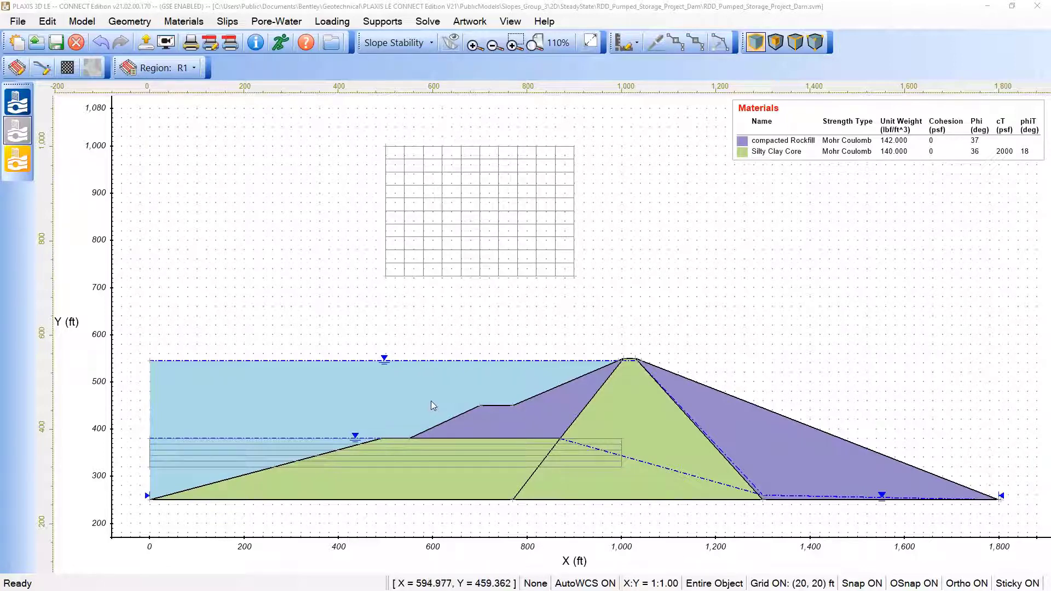
pyautogui.moveTo(419, 402)
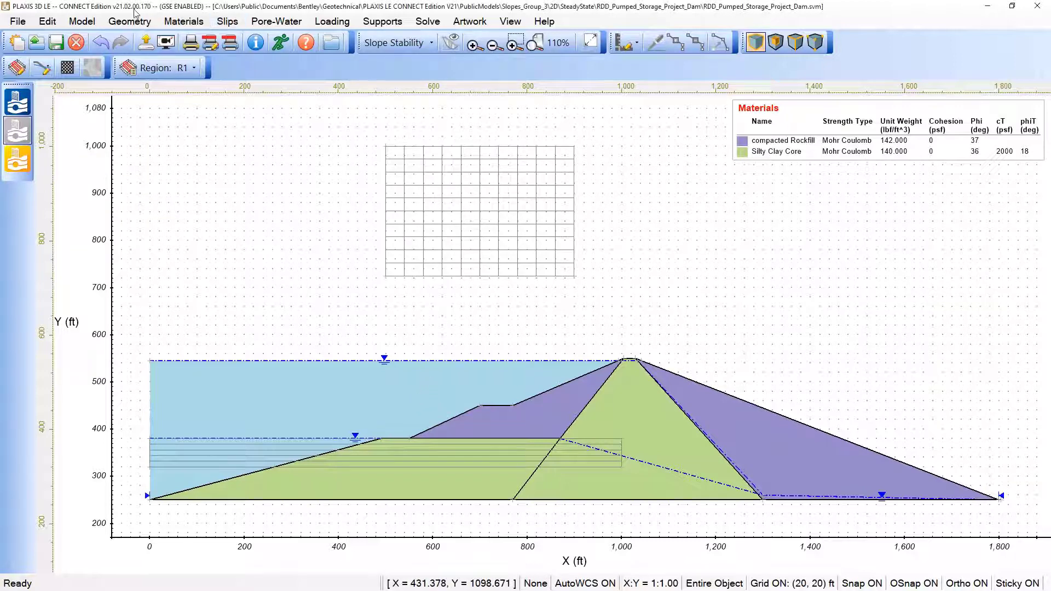
pyautogui.click(81, 21)
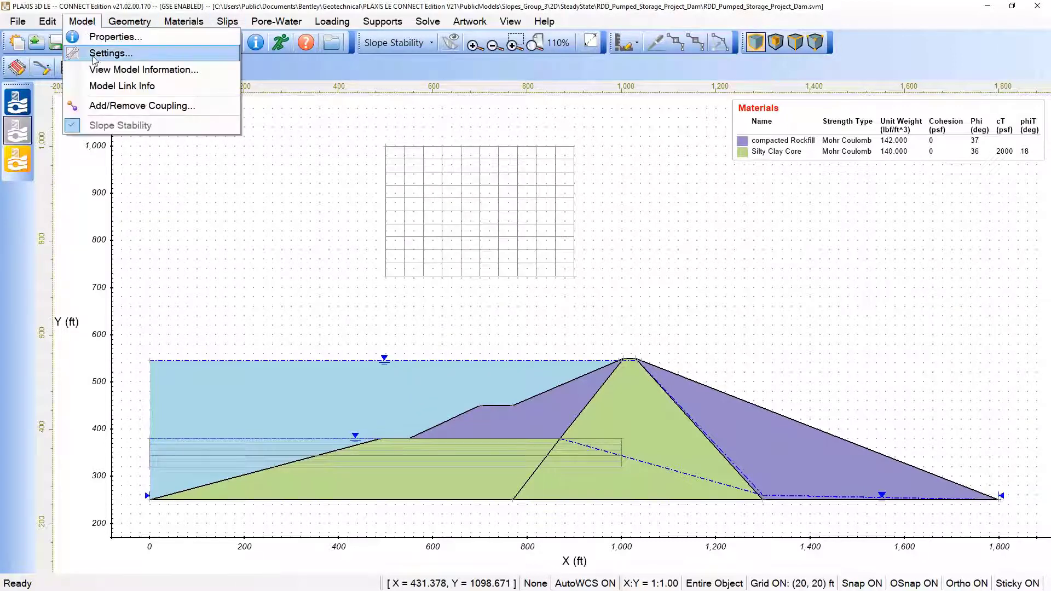
pyautogui.click(110, 53)
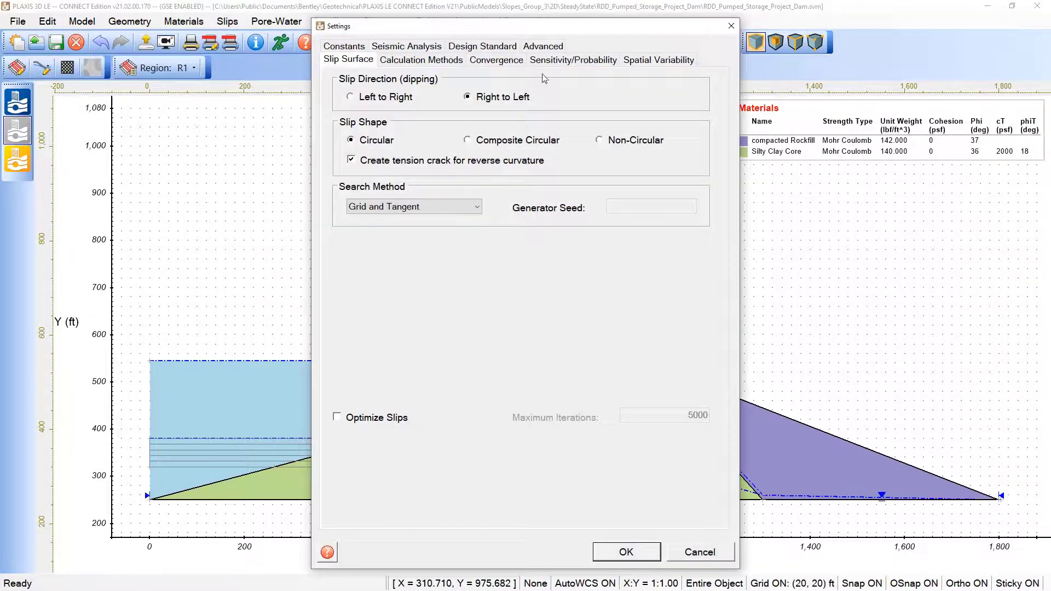
pyautogui.click(420, 59)
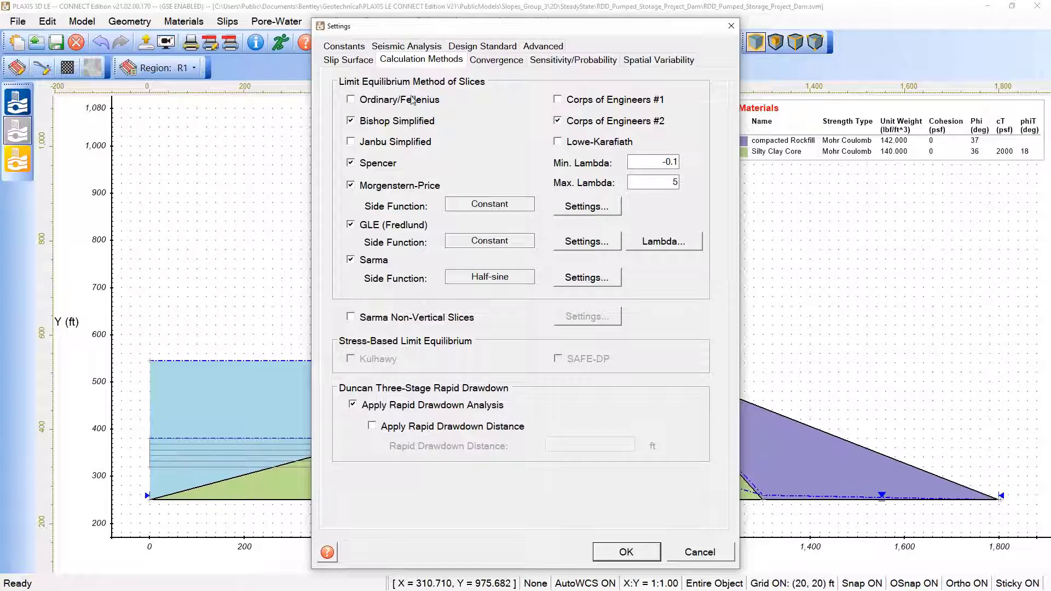
pyautogui.moveTo(646, 559)
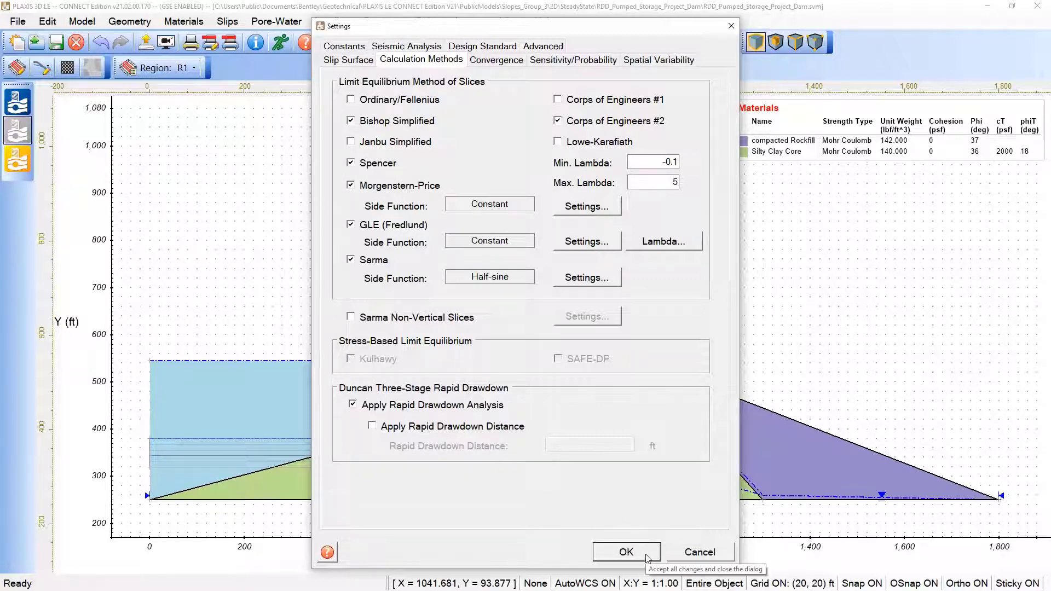
pyautogui.click(625, 552)
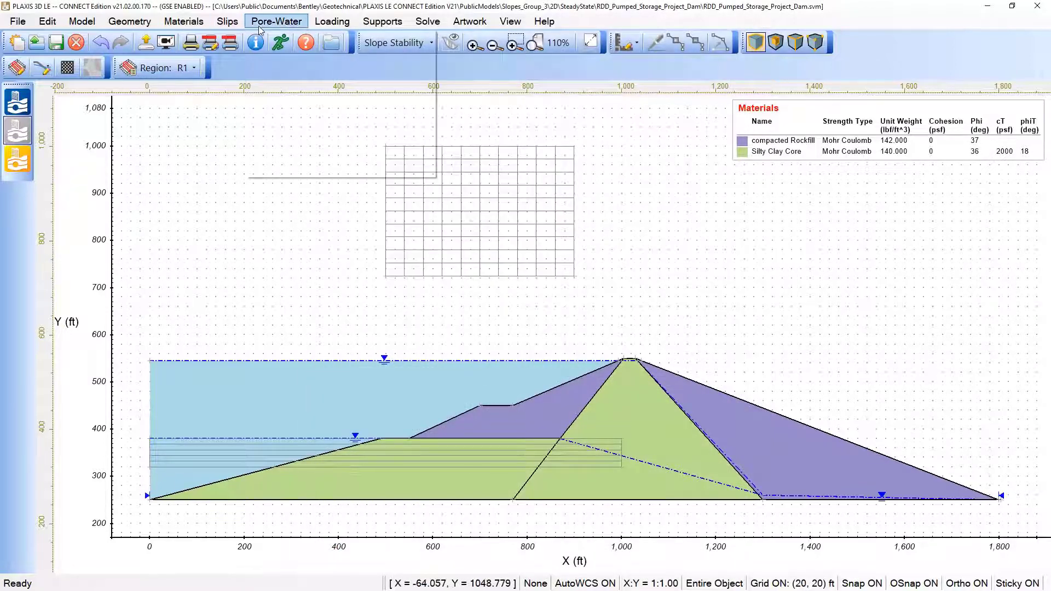
# - Check the final drawdown water table and the Silty Clay Core material properties as defined
pyautogui.click(276, 21)
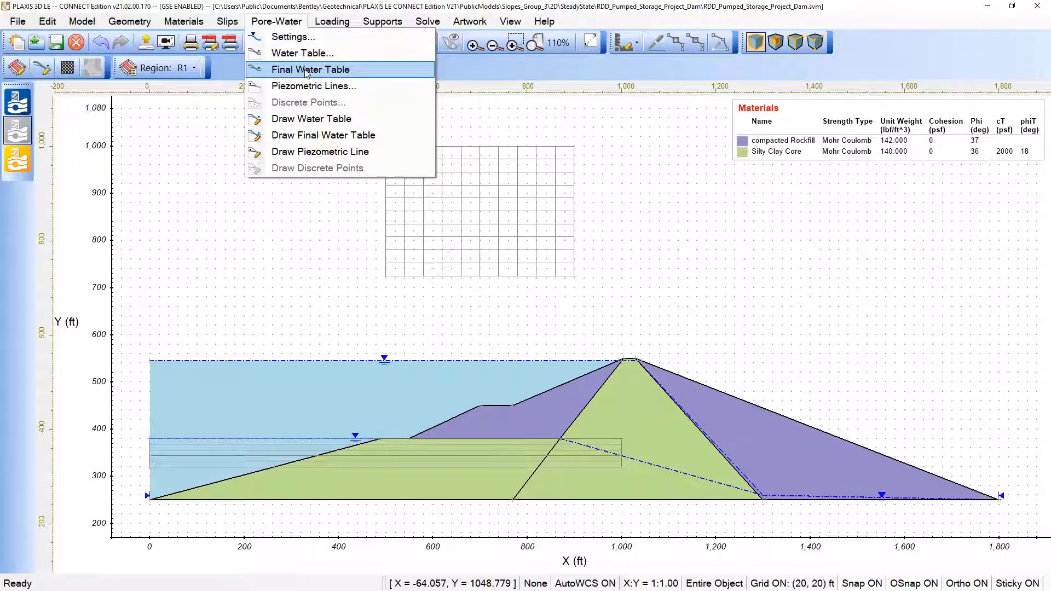
pyautogui.moveTo(335, 72)
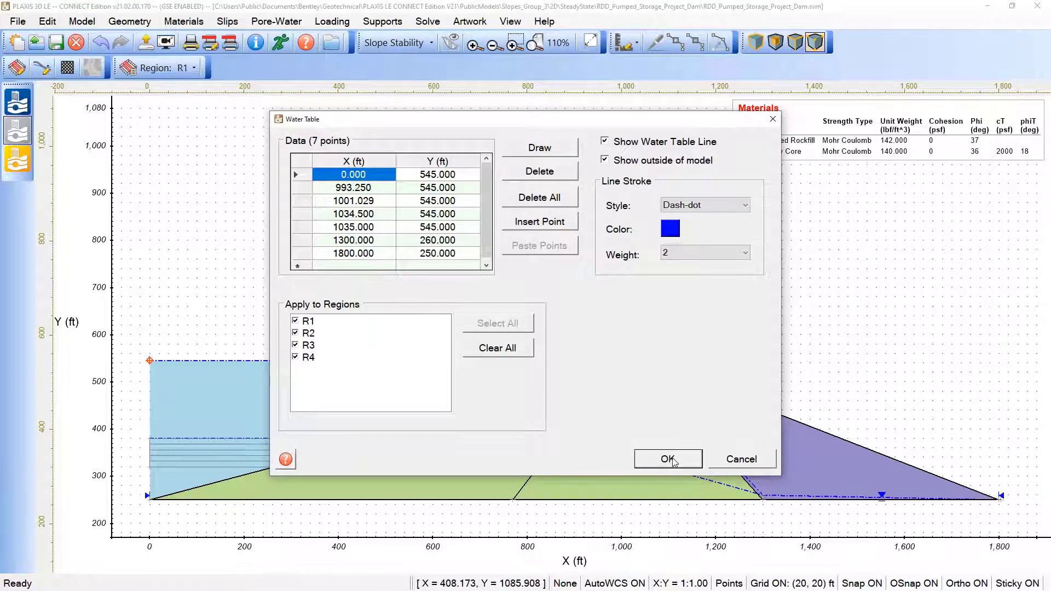
pyautogui.click(667, 458)
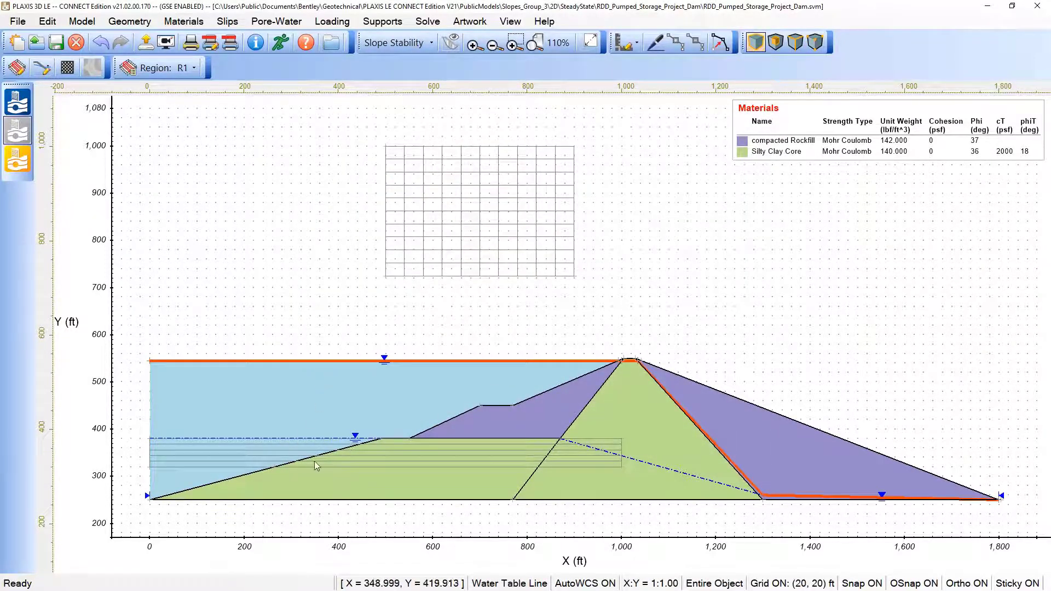
pyautogui.click(275, 20)
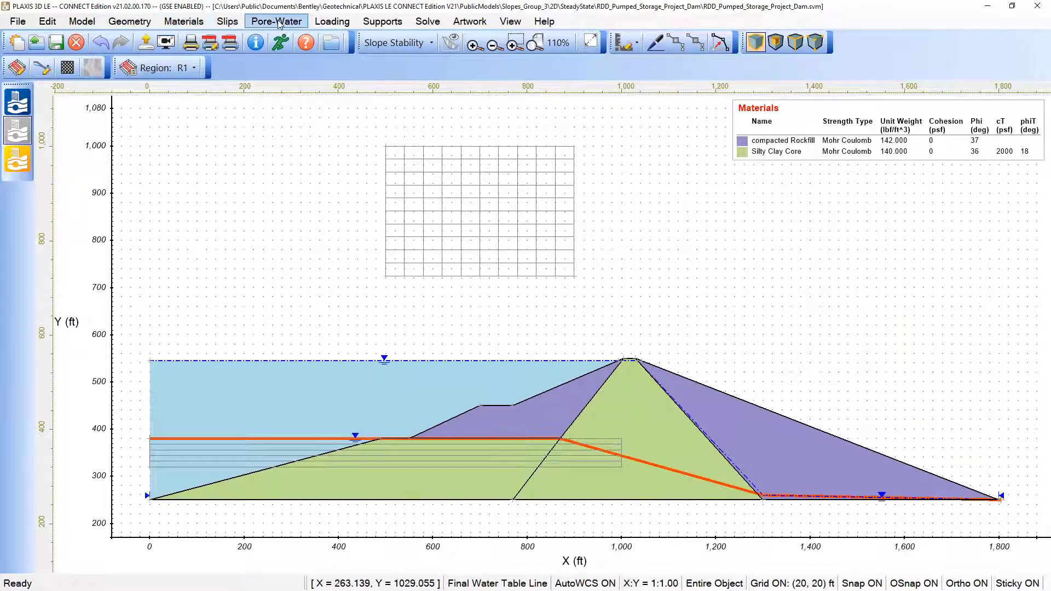
pyautogui.moveTo(184, 21)
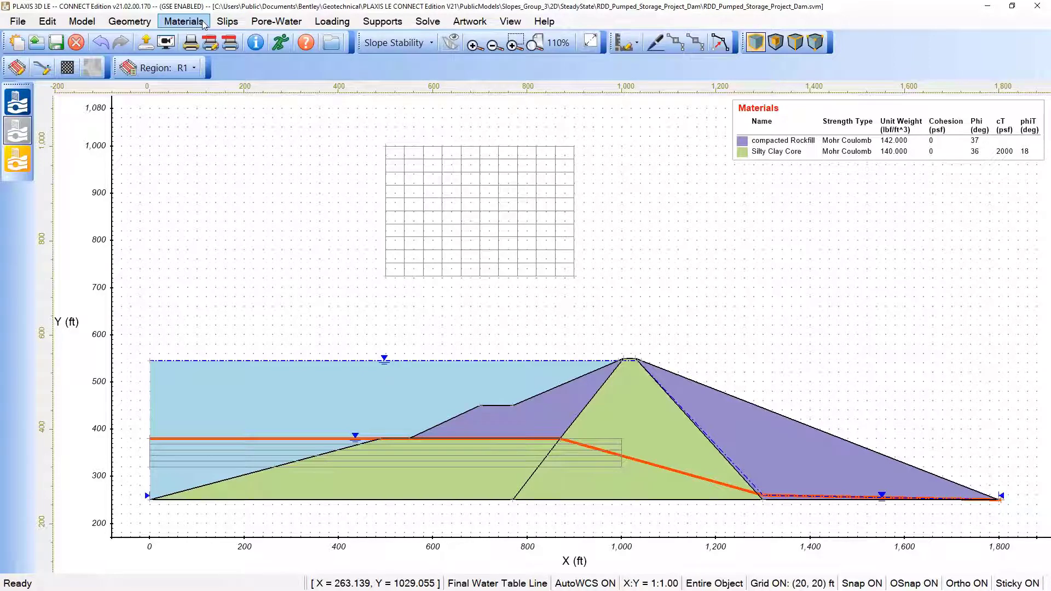
pyautogui.click(183, 21)
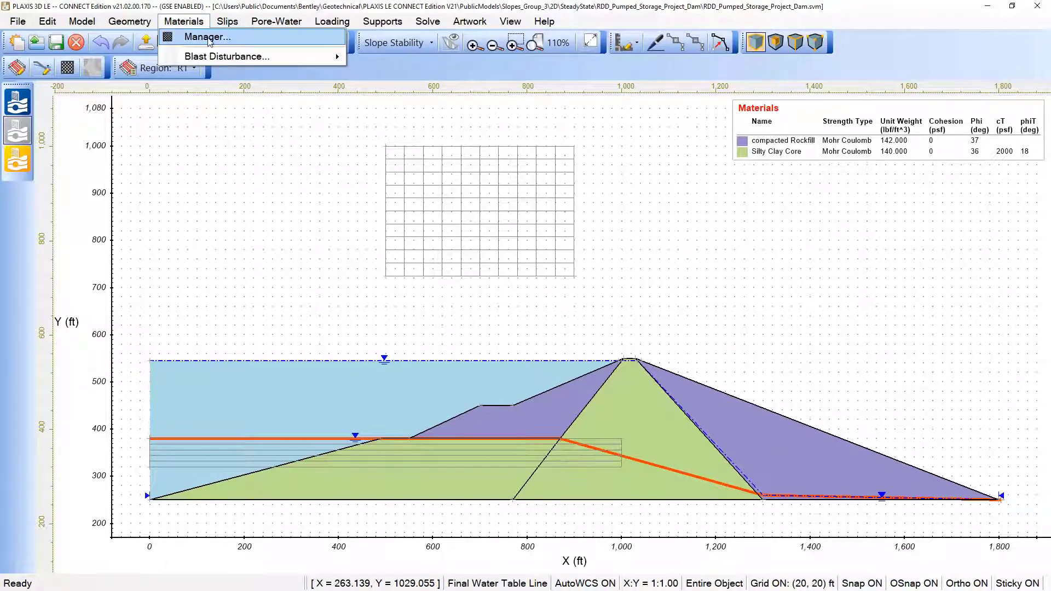
pyautogui.click(207, 38)
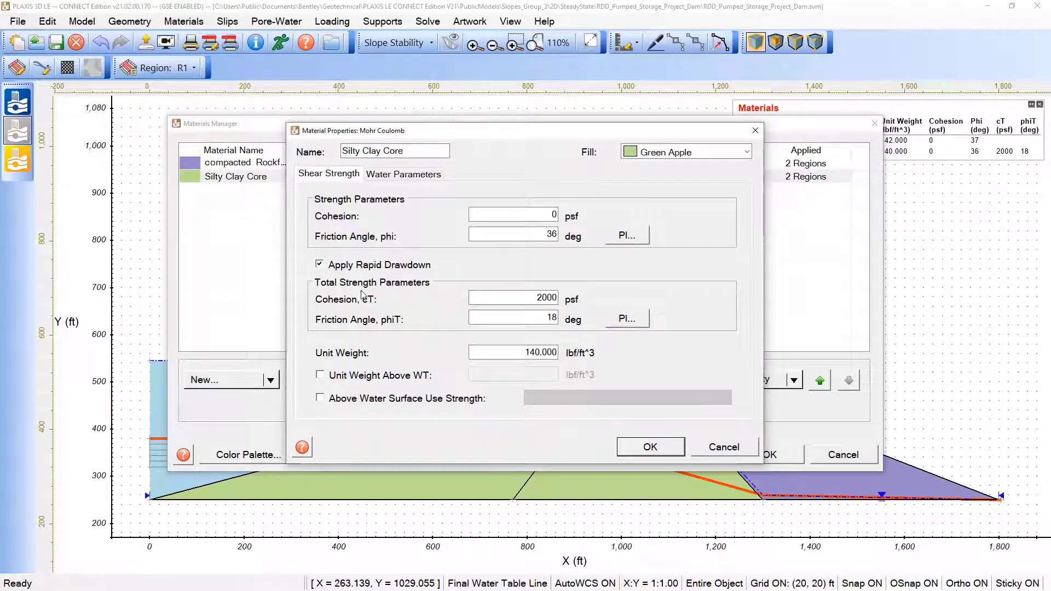
pyautogui.moveTo(378, 294)
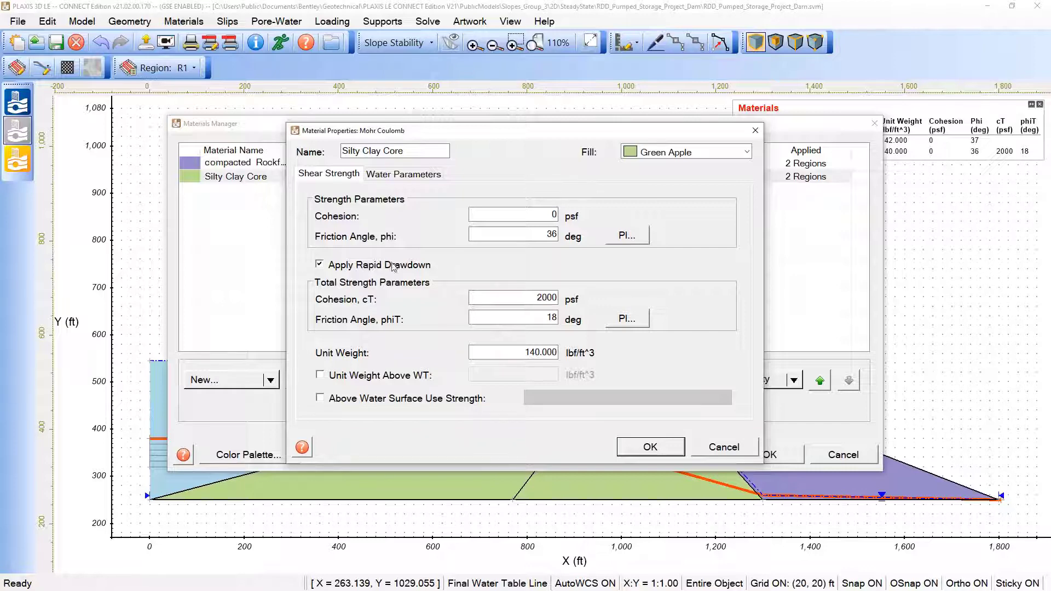
pyautogui.moveTo(348, 295)
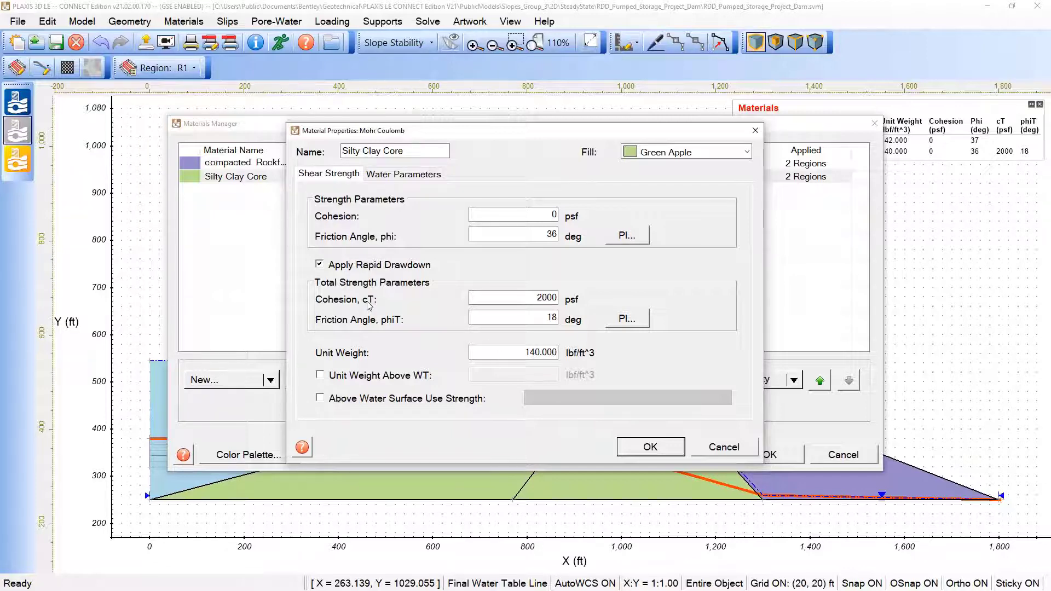
pyautogui.moveTo(413, 307)
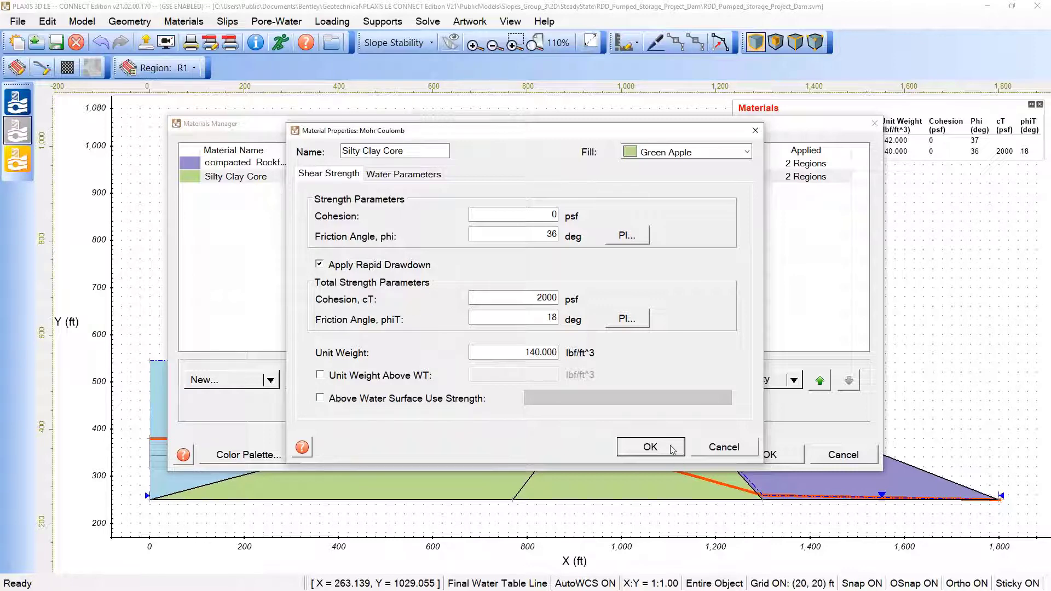
pyautogui.click(648, 447)
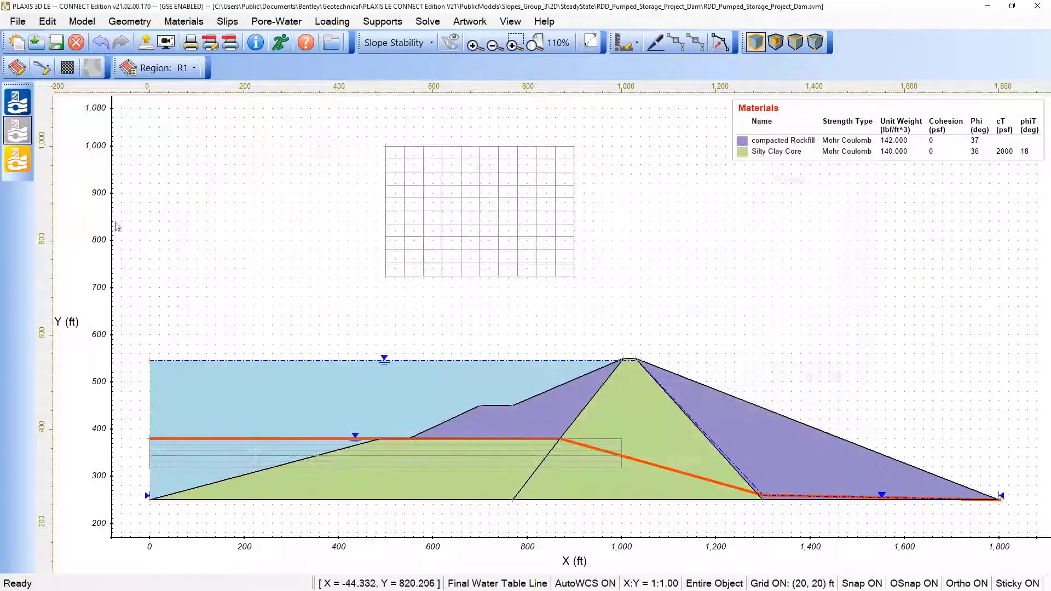
pyautogui.click(425, 21)
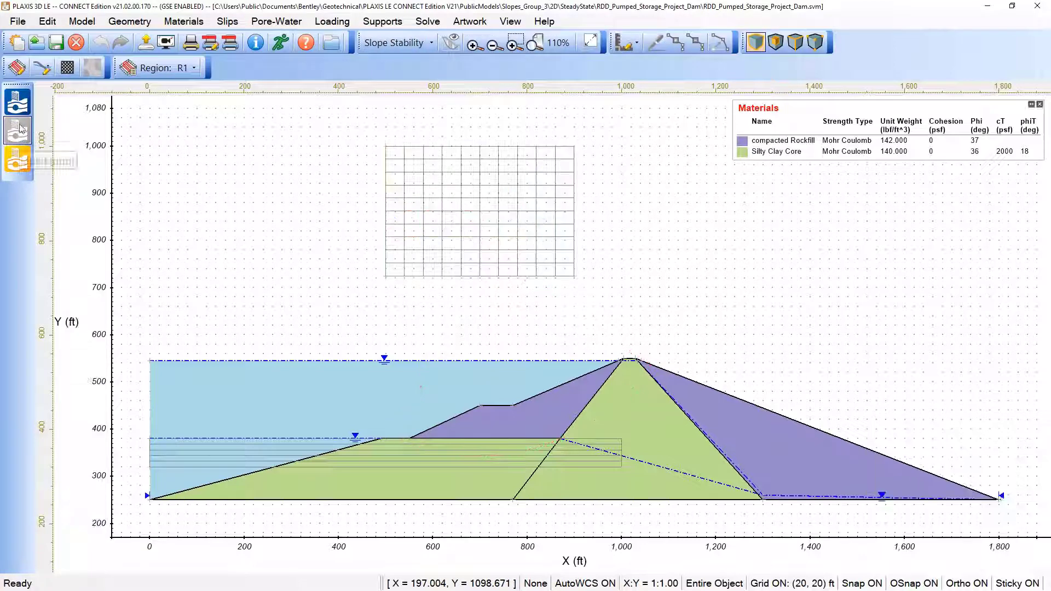
# - Save As a new 3D model with Y extent from -500 to 500 ft
pyautogui.click(16, 20)
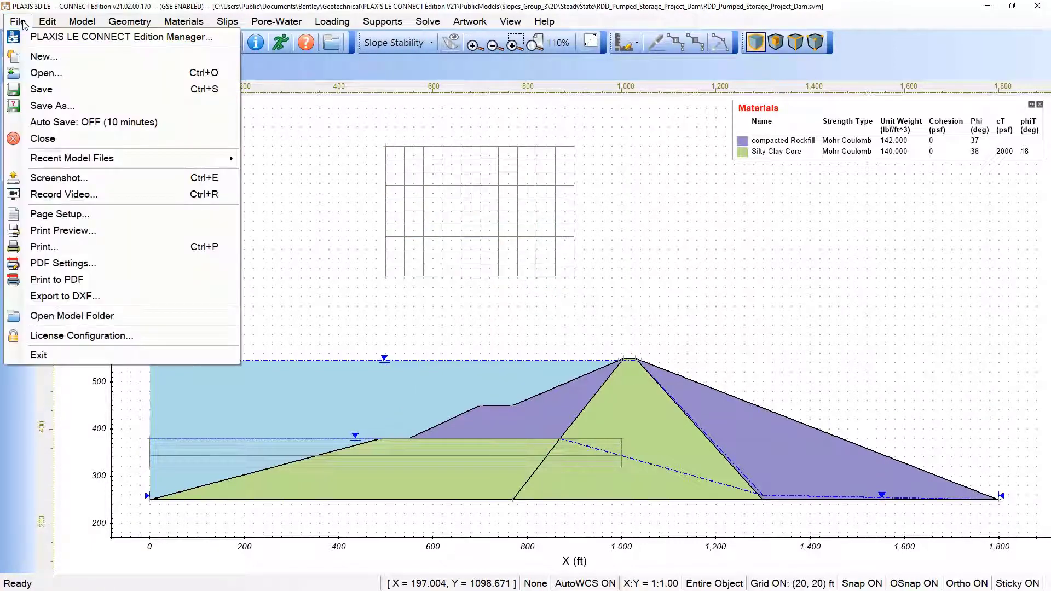
pyautogui.moveTo(52, 106)
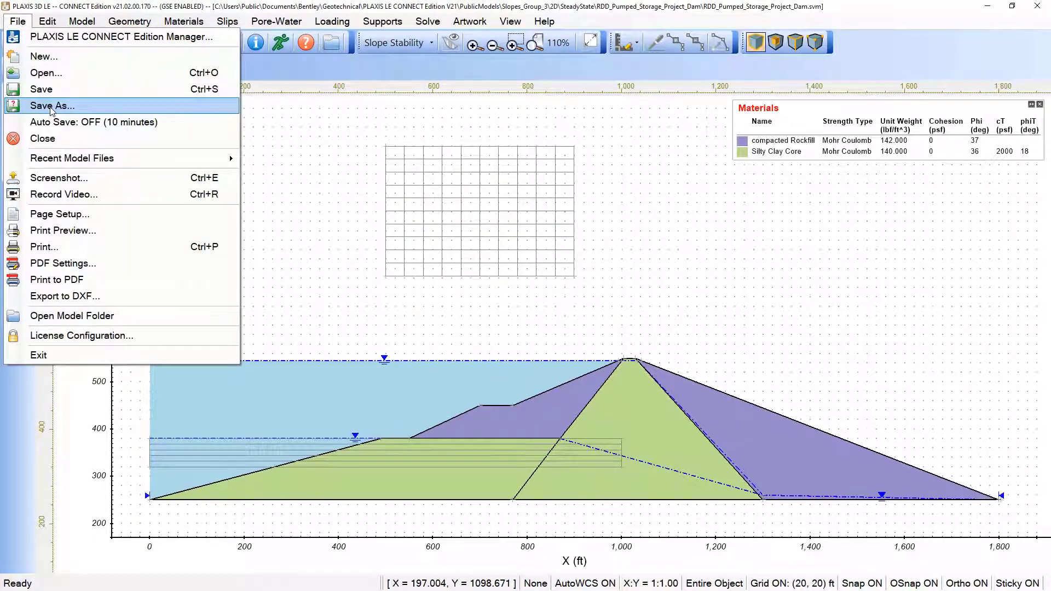
pyautogui.click(51, 105)
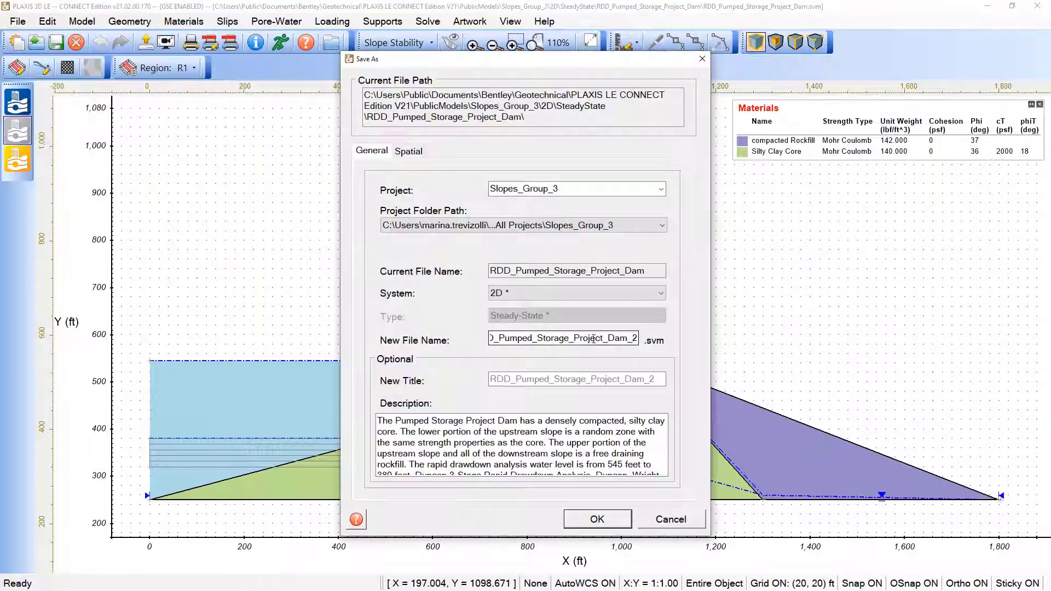
pyautogui.moveTo(635, 350)
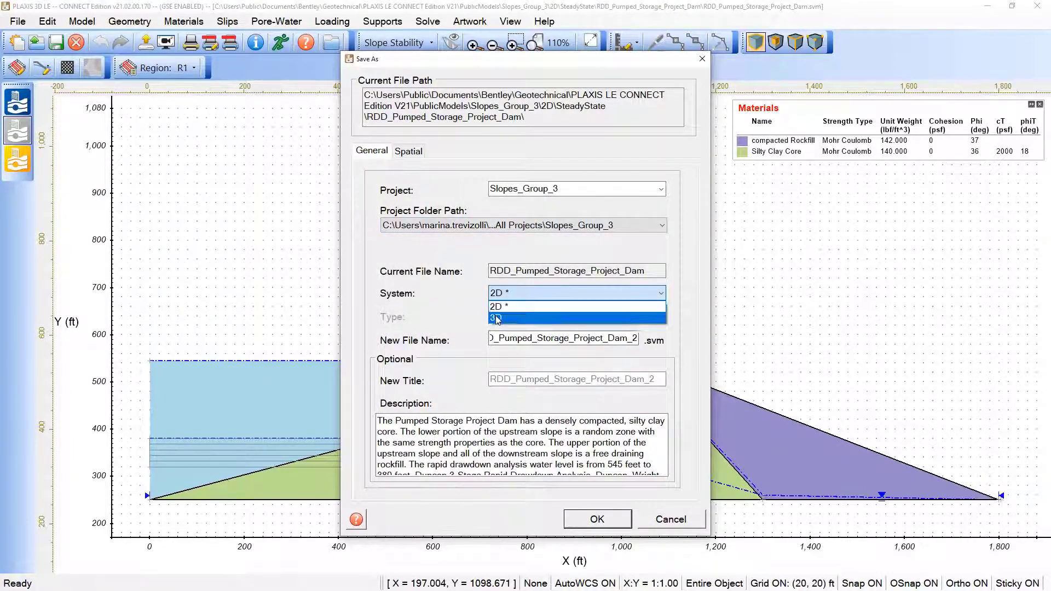
pyautogui.click(495, 317)
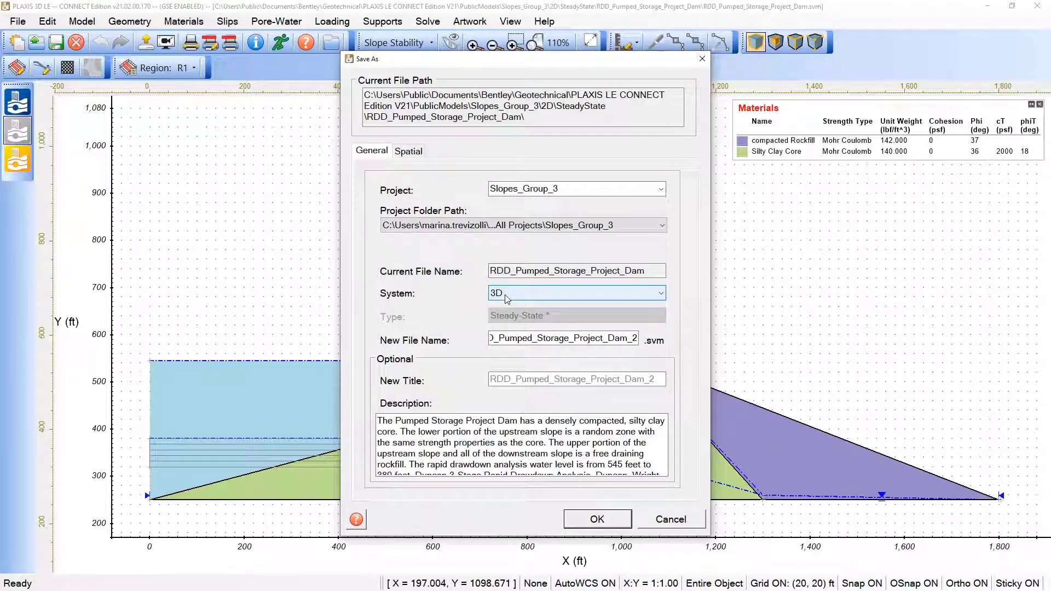
pyautogui.click(407, 150)
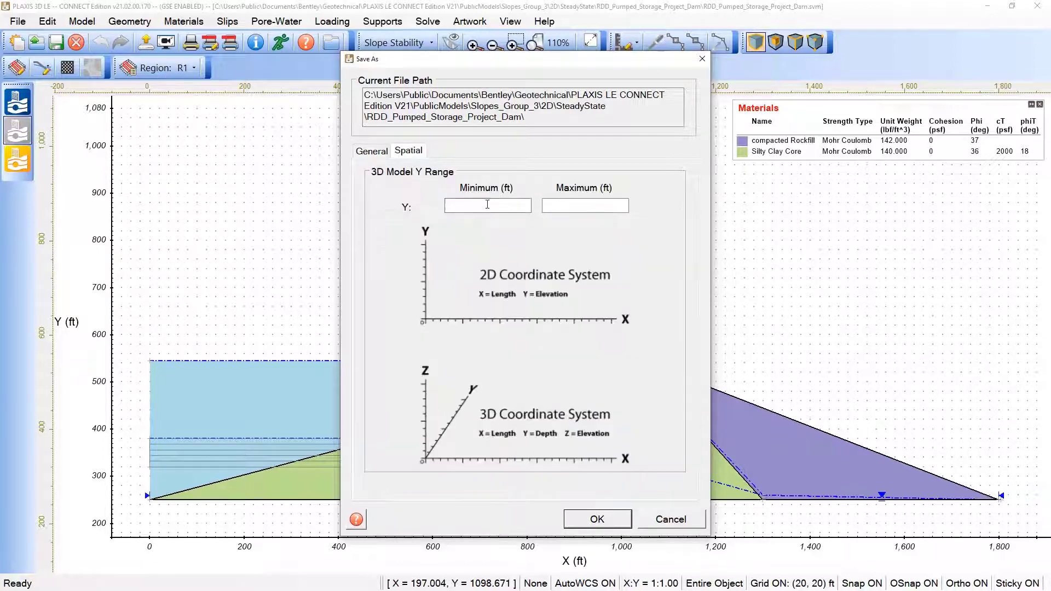
pyautogui.click(487, 204)
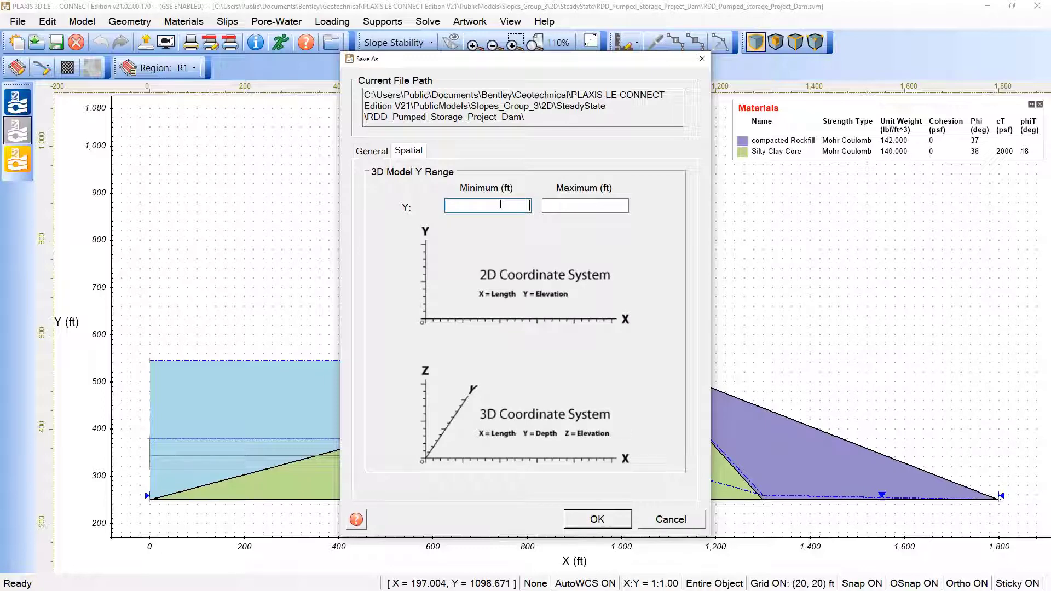
pyautogui.write('-500')
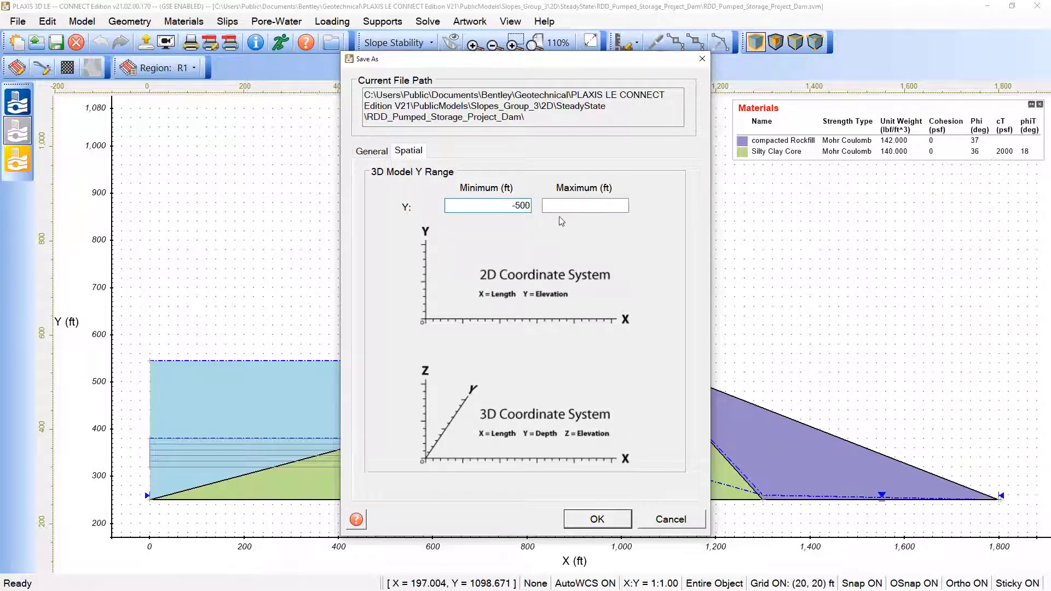
pyautogui.write('500')
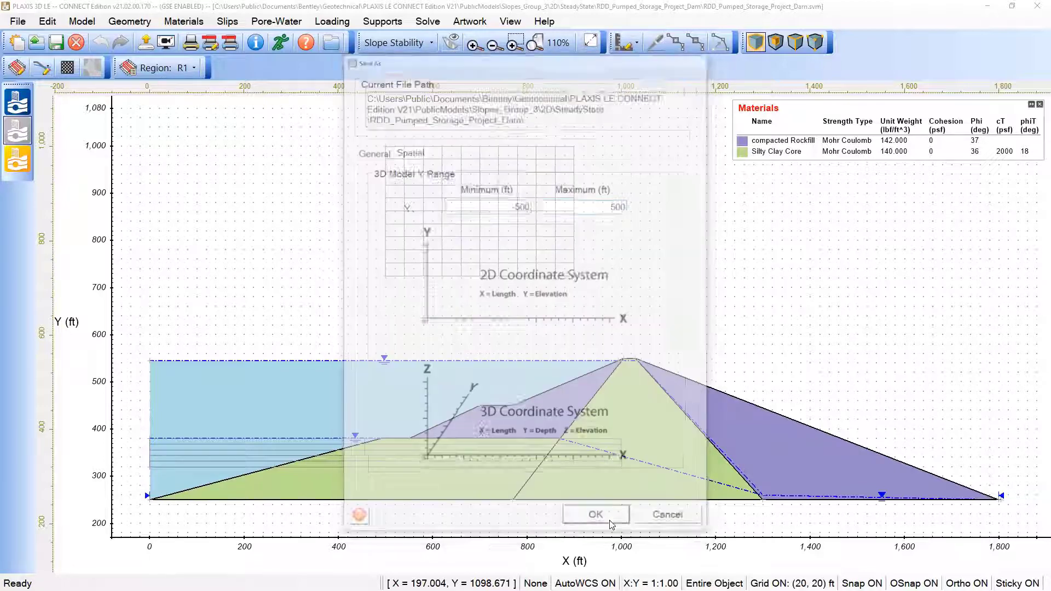
# - Confirm the 3D save and show the XZ cross-section of the dam at y = 0
pyautogui.click(594, 515)
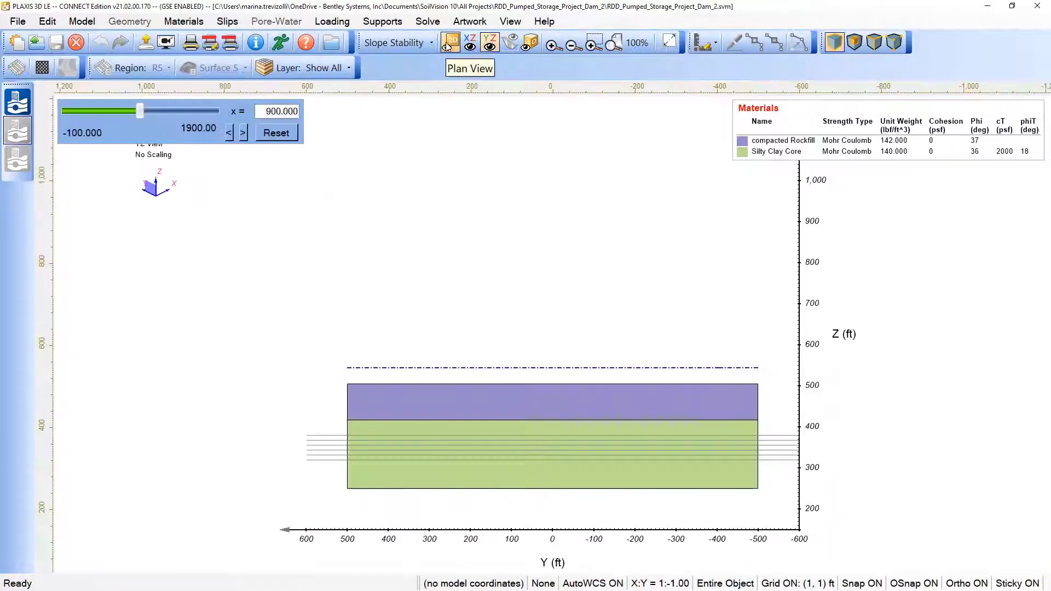
pyautogui.click(469, 42)
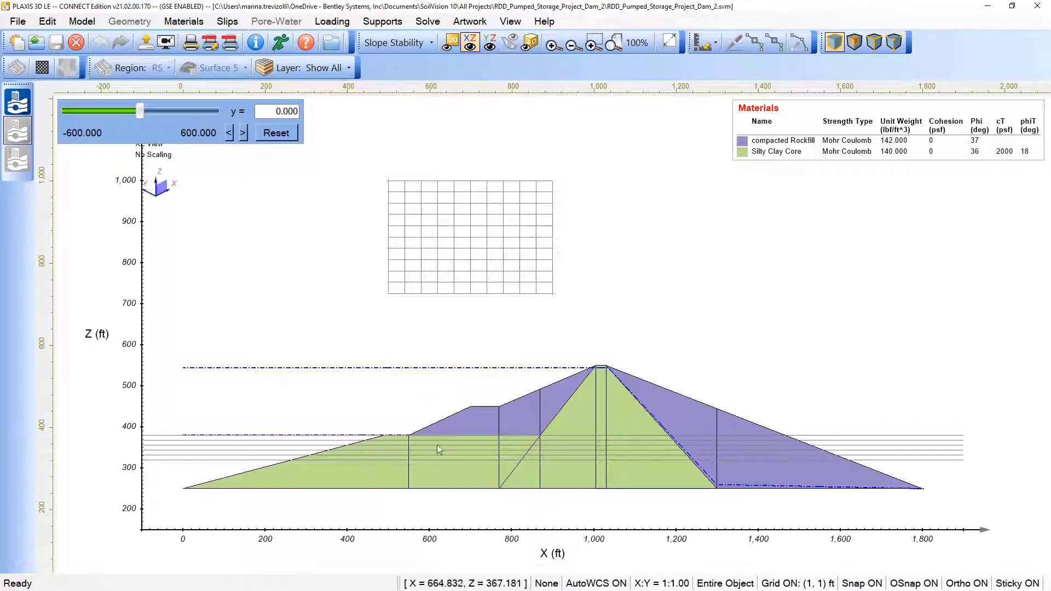
pyautogui.moveTo(423, 445)
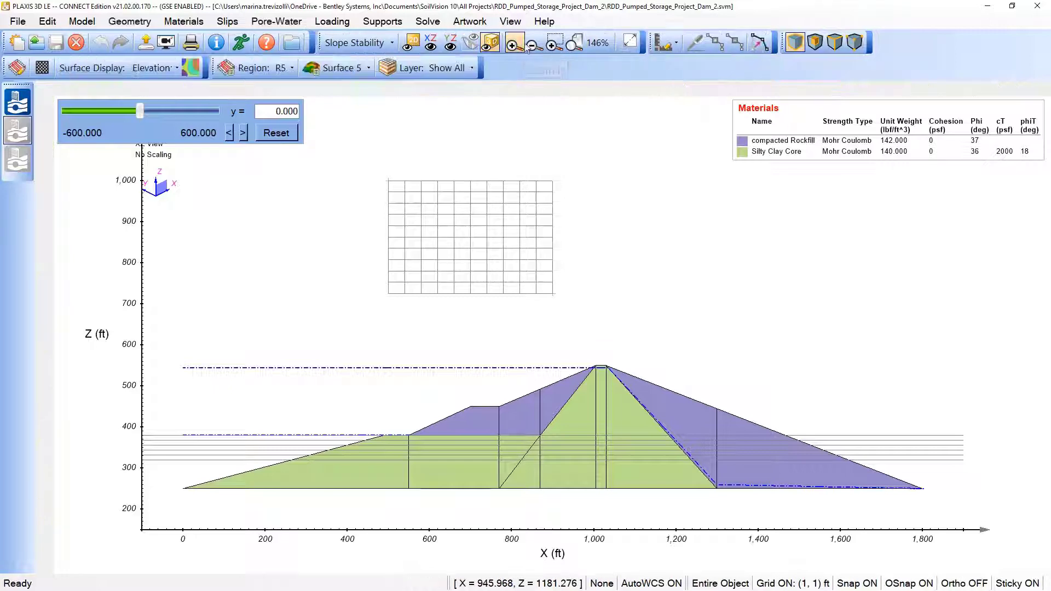
# - Solve the 3D rapid-drawdown analysis (GLE FOS 1.791) and visualize the results in Output
pyautogui.click(240, 43)
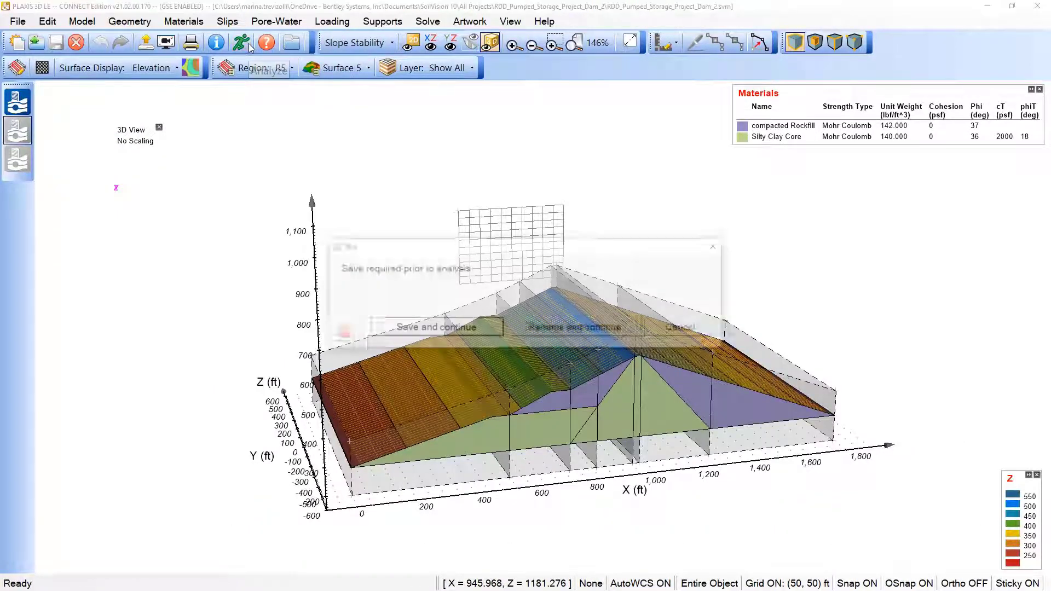
pyautogui.click(437, 328)
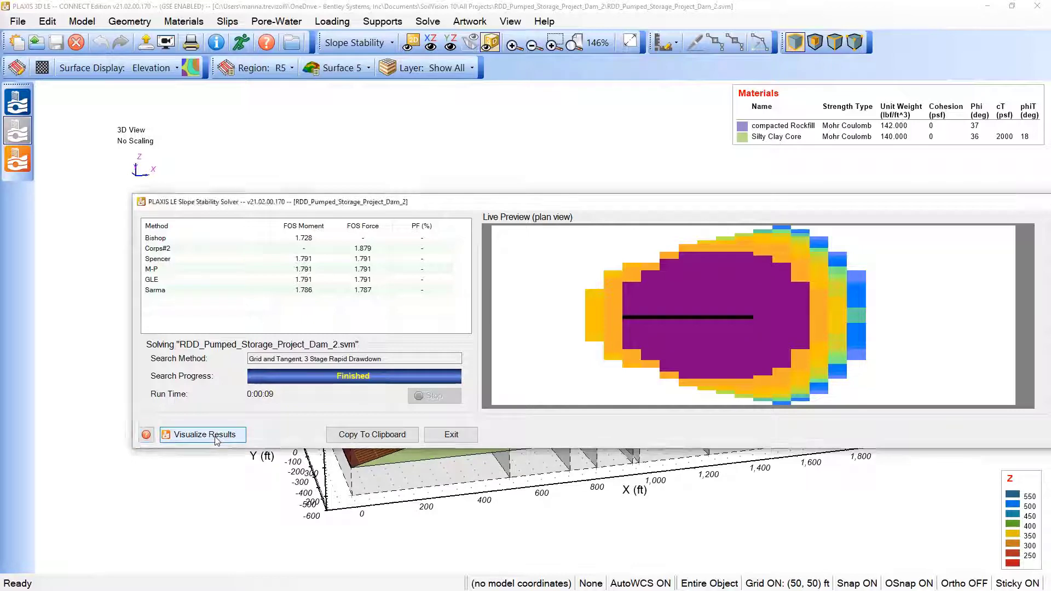
pyautogui.click(202, 435)
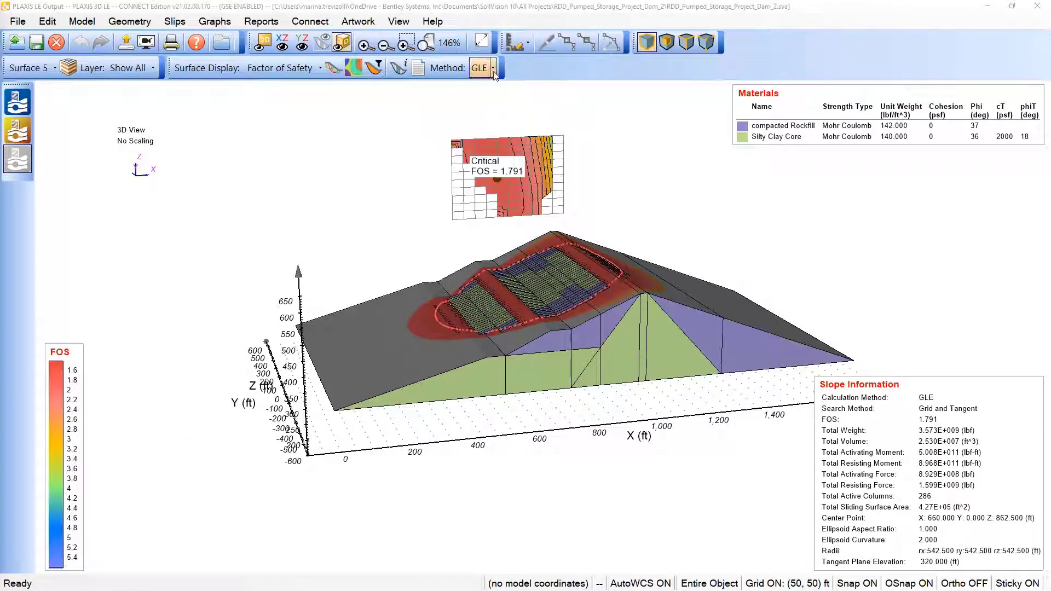
pyautogui.click(492, 68)
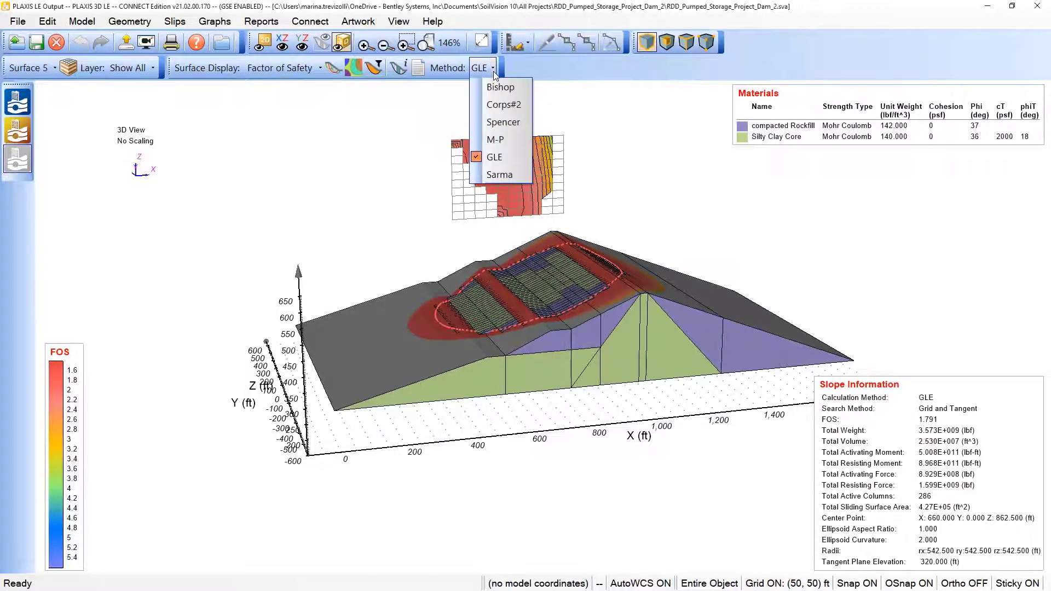
pyautogui.click(494, 157)
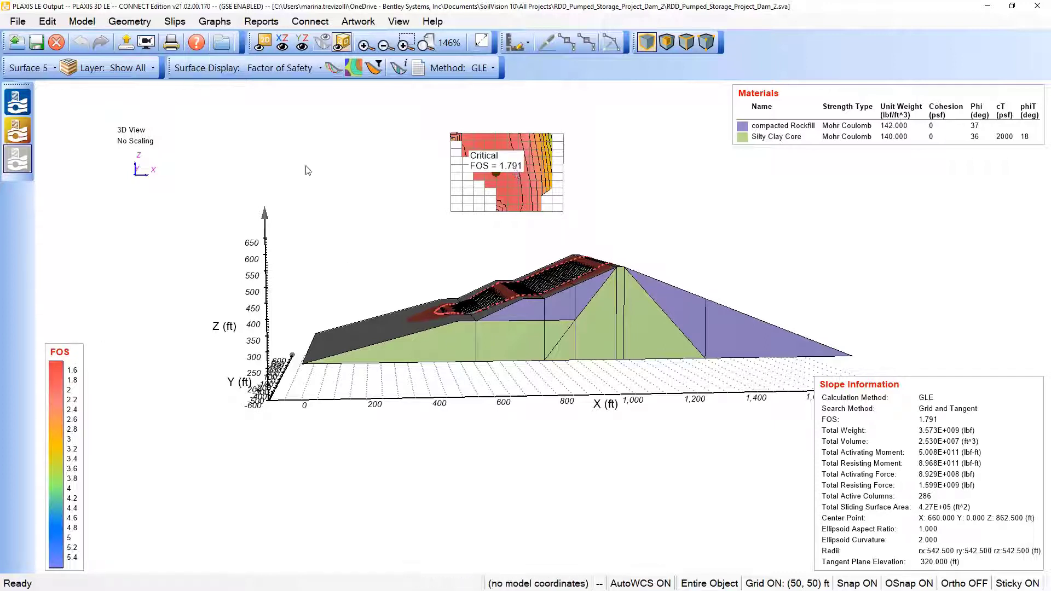
# - Display the critical sliding mass with explosion and orbit to view it down the slope face
pyautogui.click(175, 20)
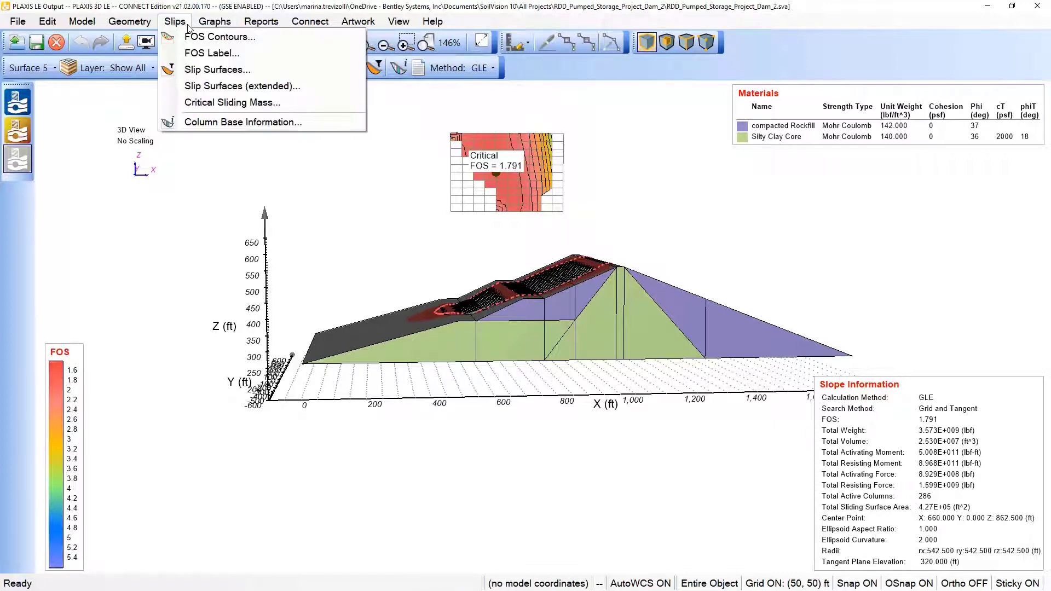
pyautogui.moveTo(231, 102)
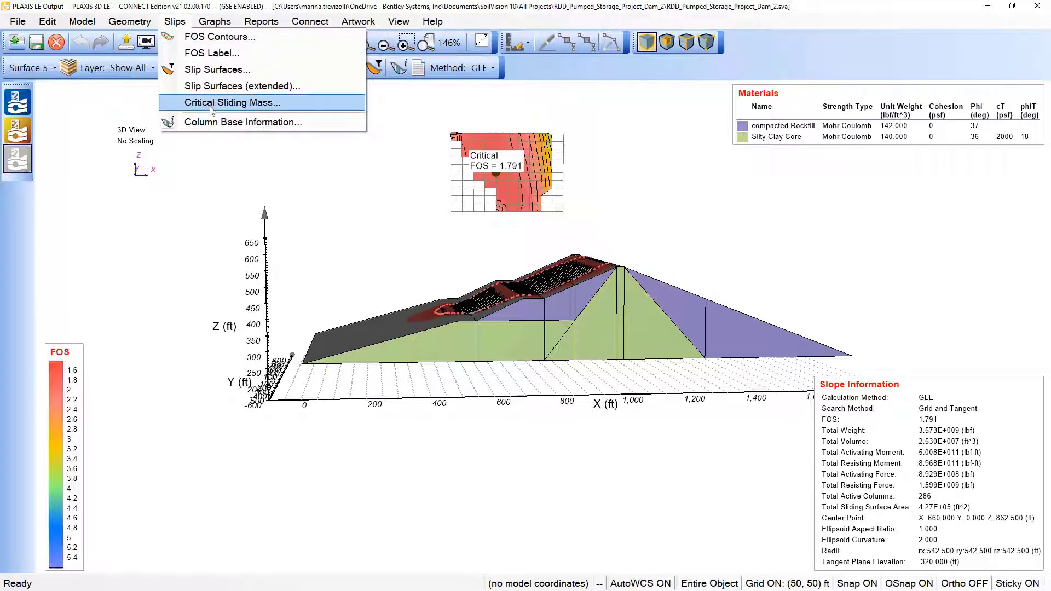
pyautogui.click(232, 102)
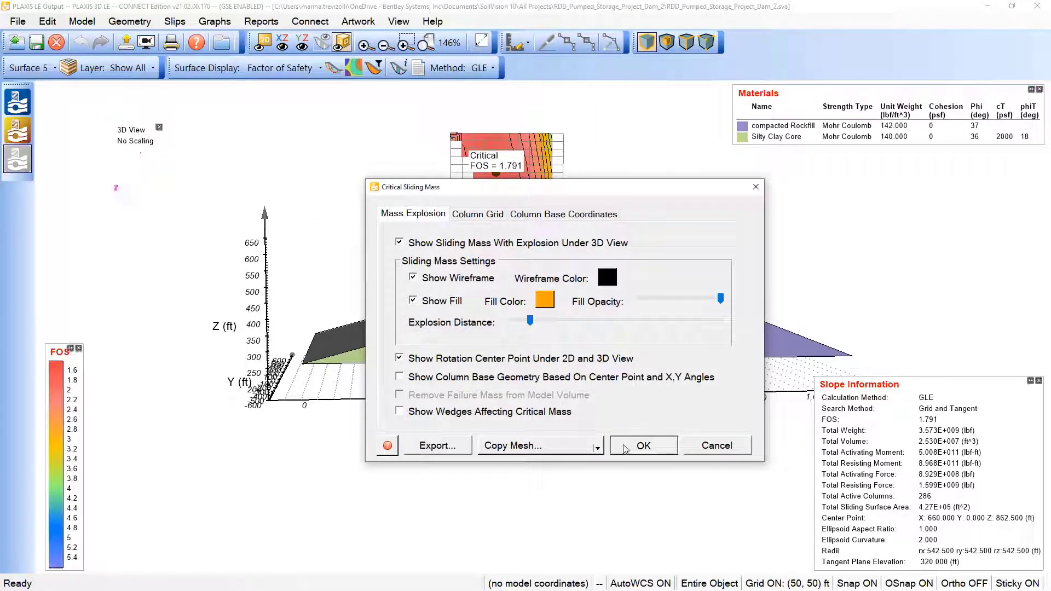
pyautogui.click(642, 446)
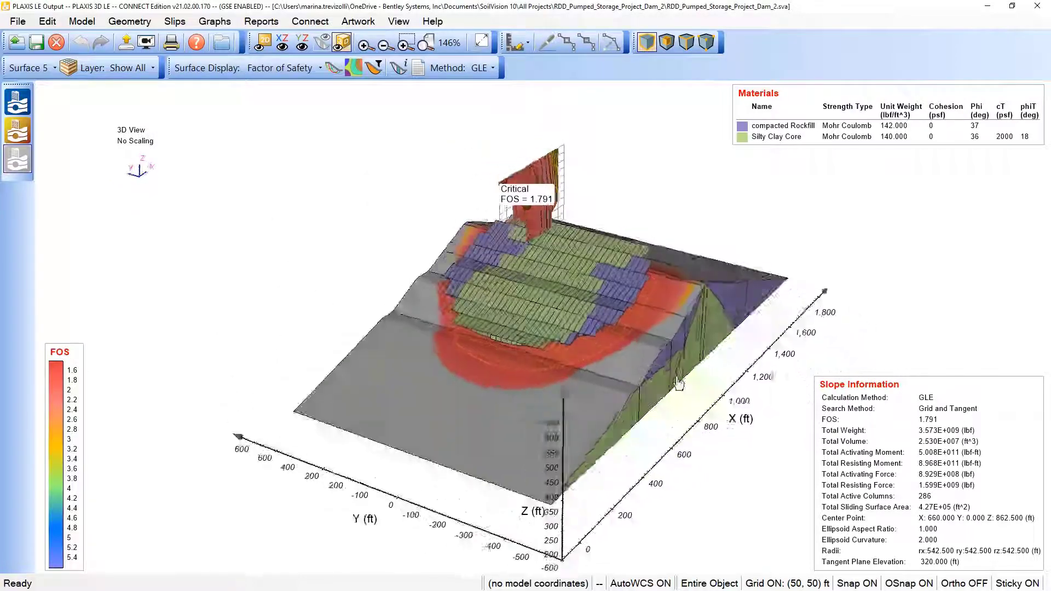
pyautogui.moveTo(676, 382); pyautogui.dragTo(436, 291)
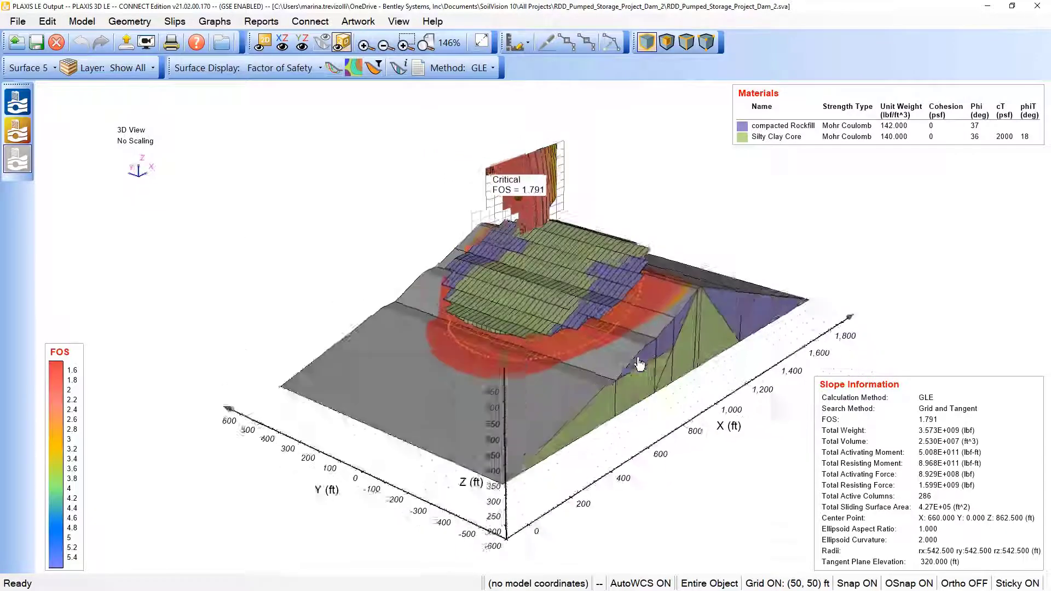
pyautogui.moveTo(637, 362); pyautogui.dragTo(557, 375)
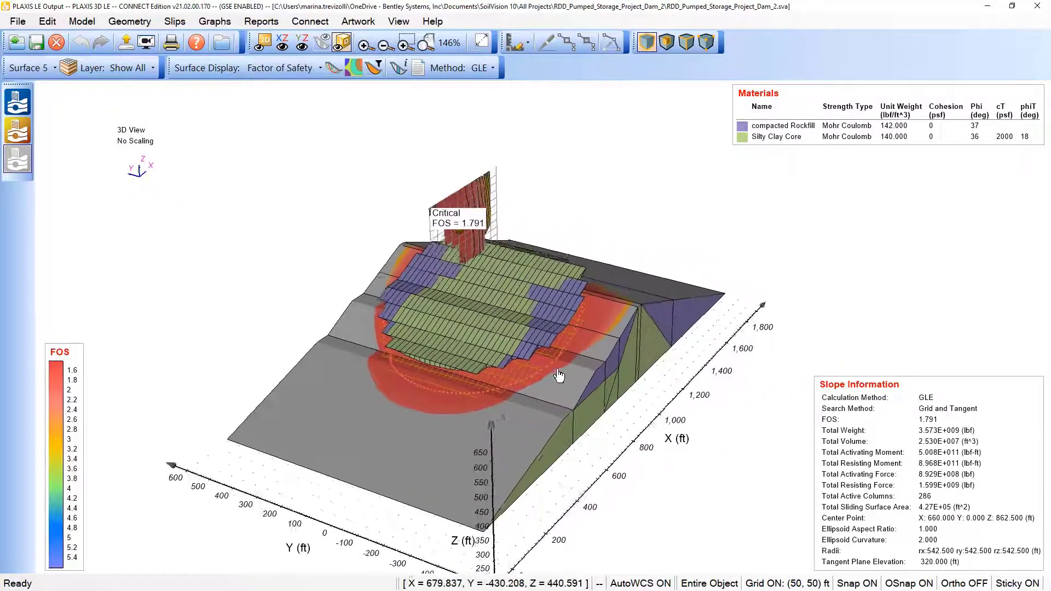